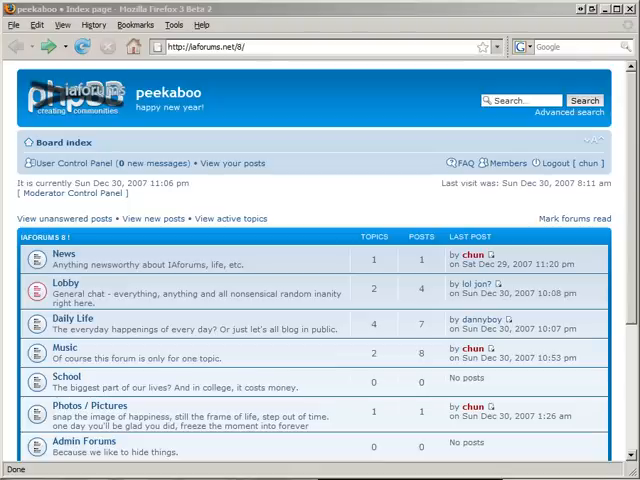
mouse_move(224, 298)
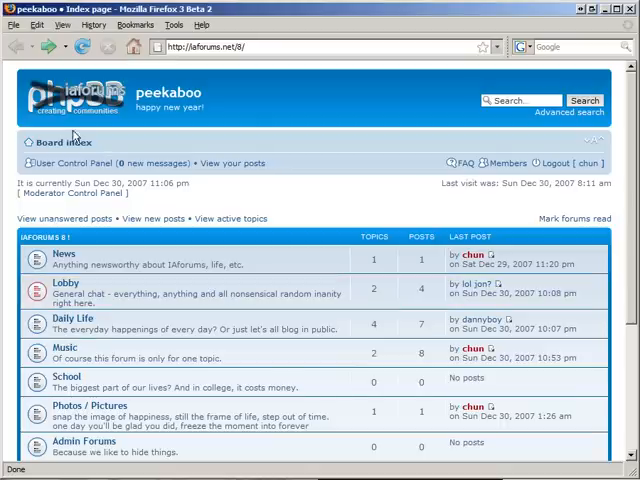
Load wikipedia.org in a new browser tab beside the forum index.
text(wikipedia.org/)
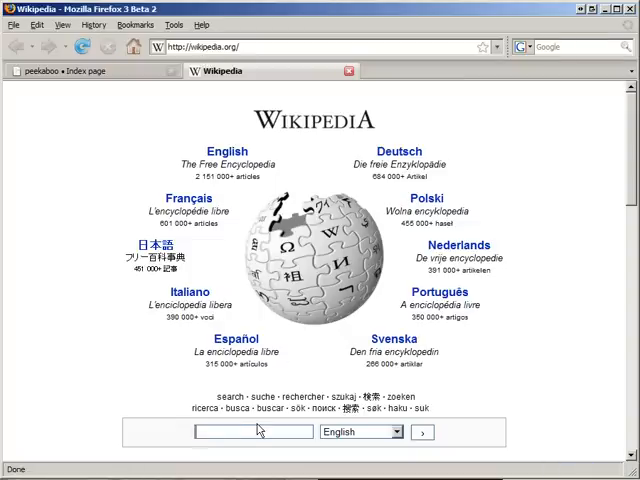
Search Wikipedia for Jenny Owen Youngs and view her second single's full-size cover image.
text(jenny owen youn)
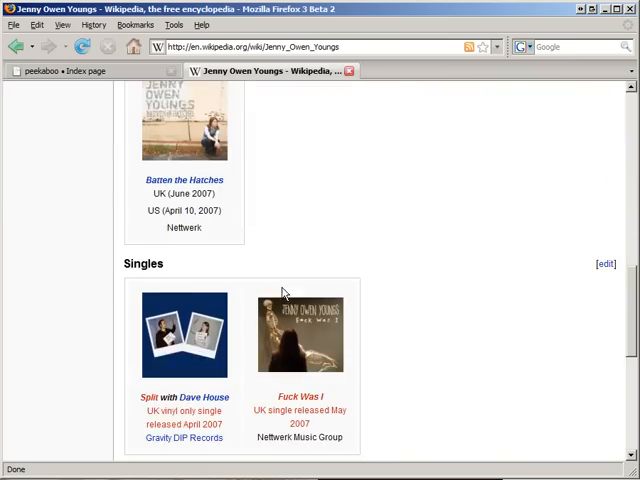
click(300, 332)
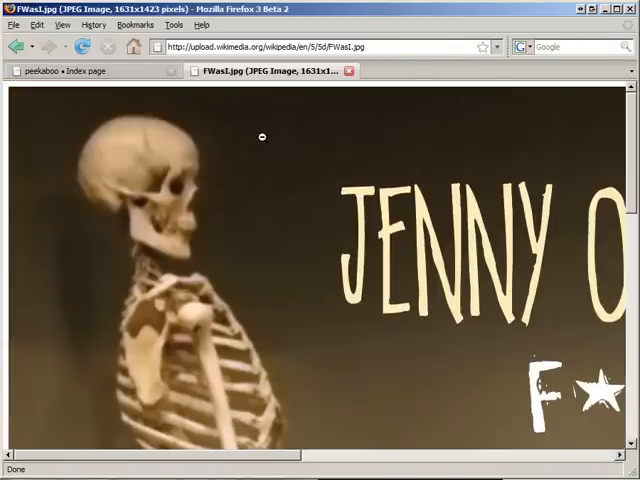
Fit the cover image to the window and copy its web address for the forum.
click(262, 136)
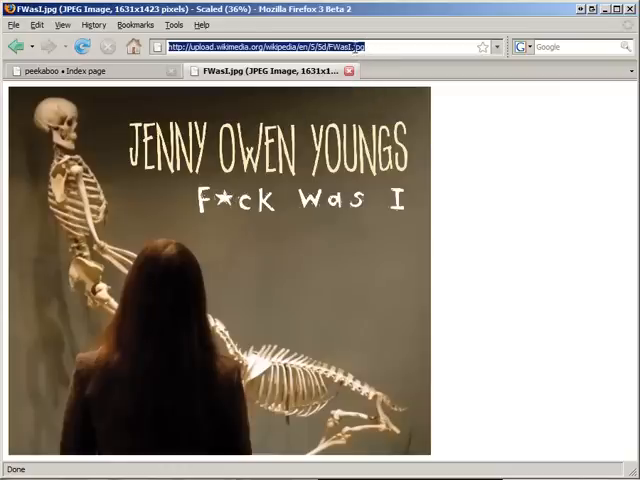
click(380, 46)
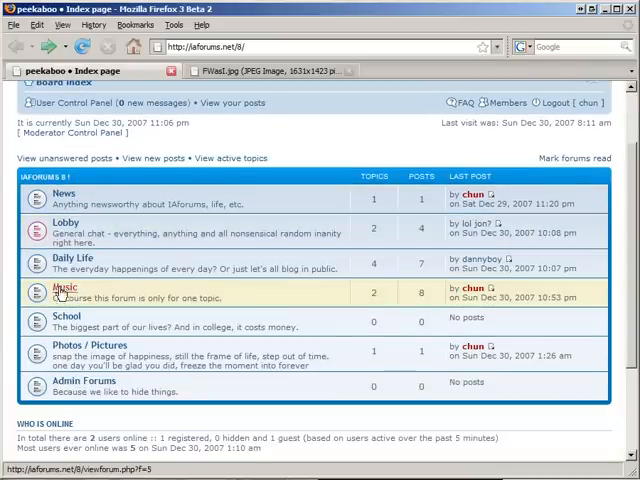
Reach the bottom of 'What are you listening to RIGHT NOW???' in the Music forum.
click(64, 288)
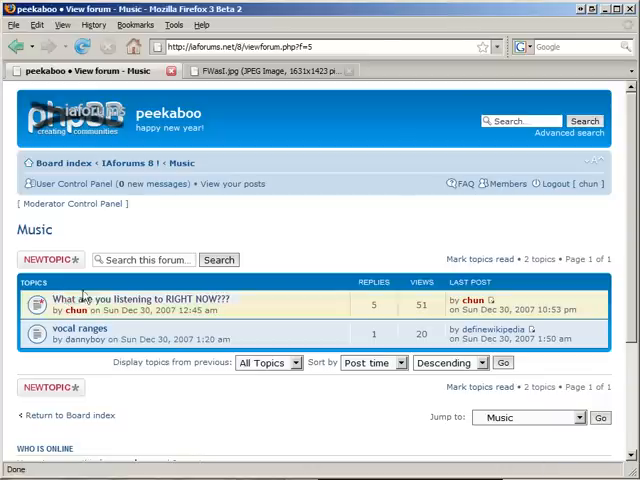
click(140, 300)
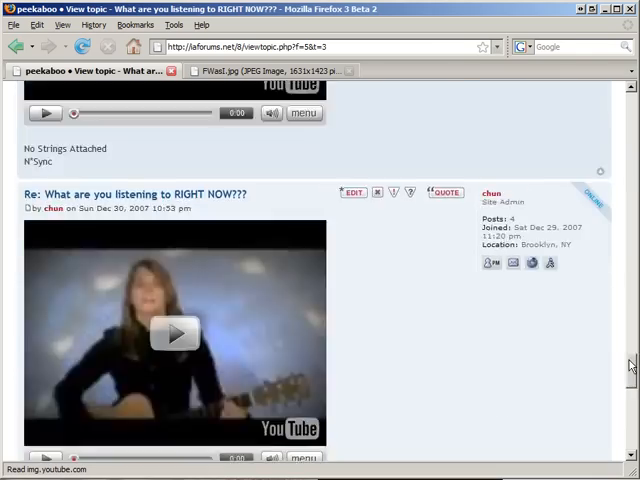
click(50, 312)
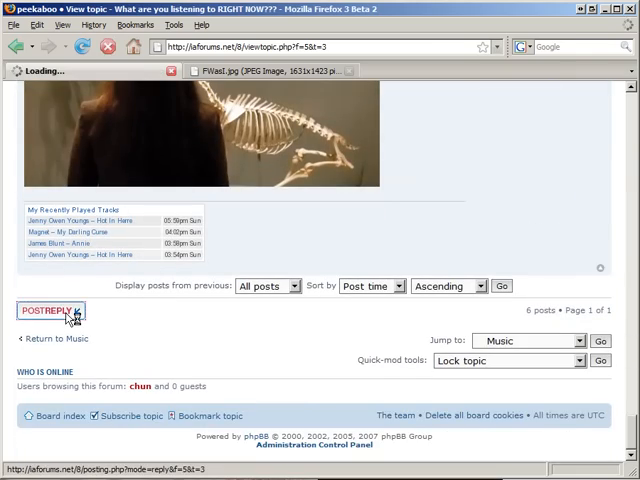
Post a reply with the FWasI.jpg Wikipedia URL inside an imgresize=500 tag.
click(44, 312)
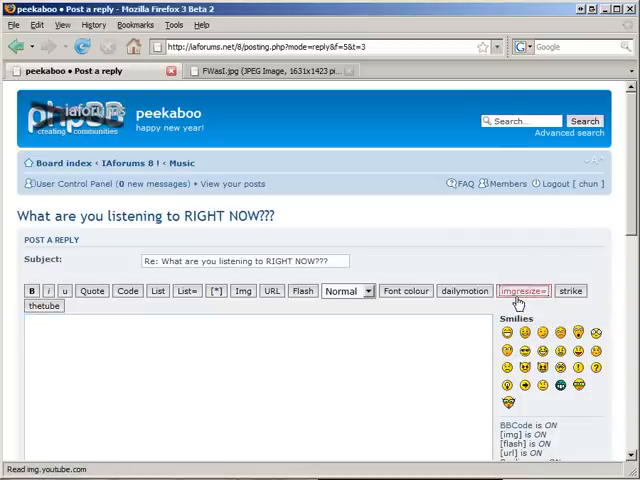
click(524, 292)
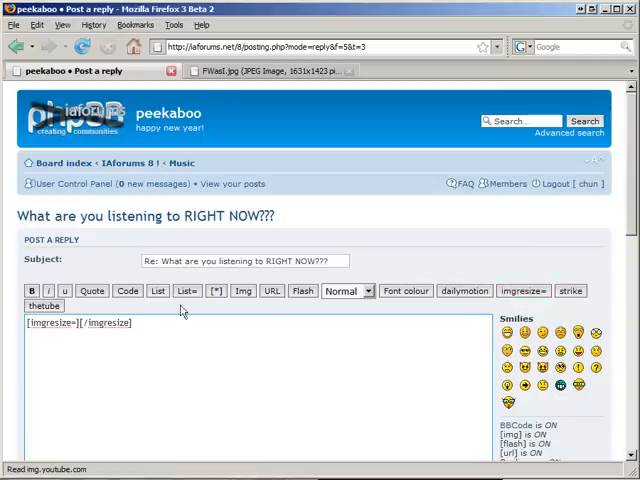
right_click(180, 330)
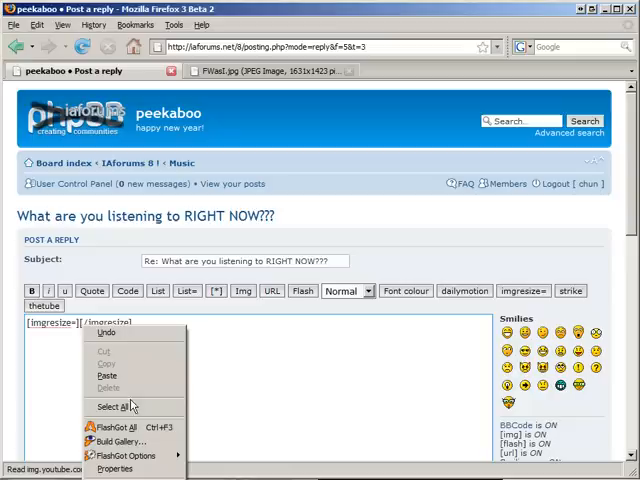
click(108, 376)
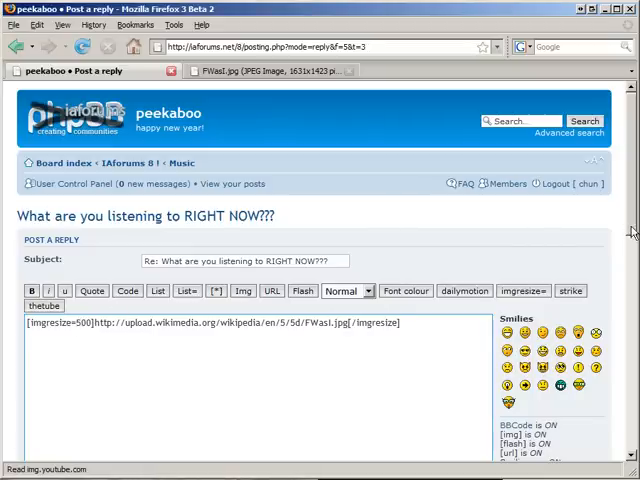
scroll(down, 3)
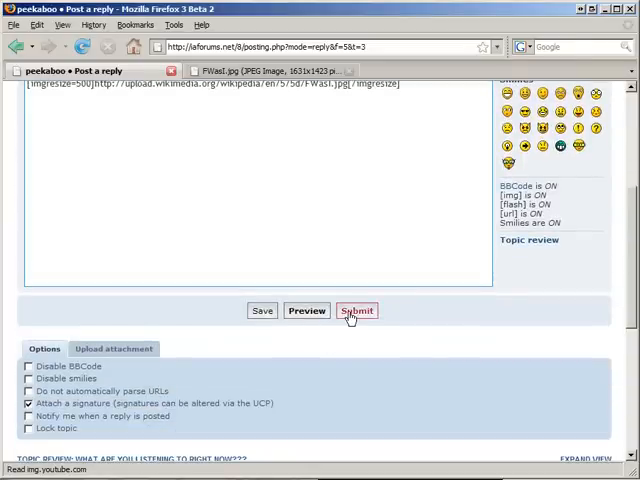